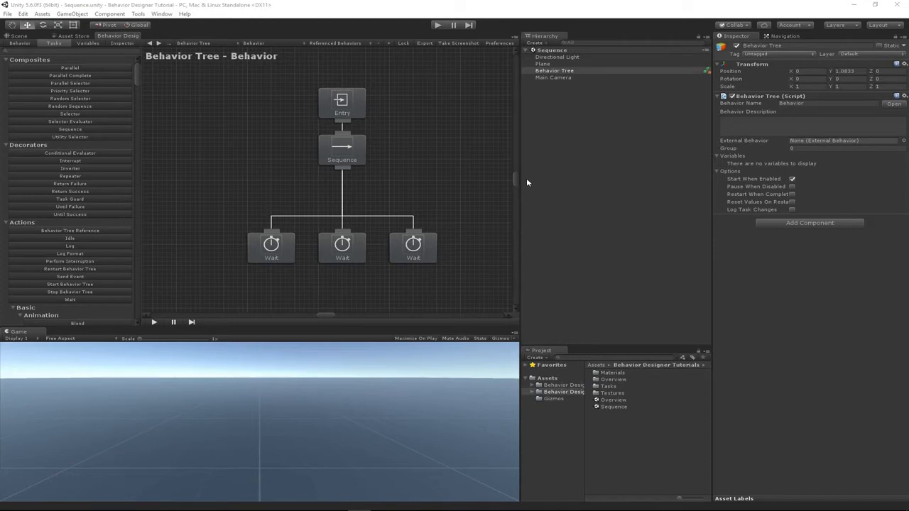
{"action": "mouse_move", "coordinate": [273, 159]}
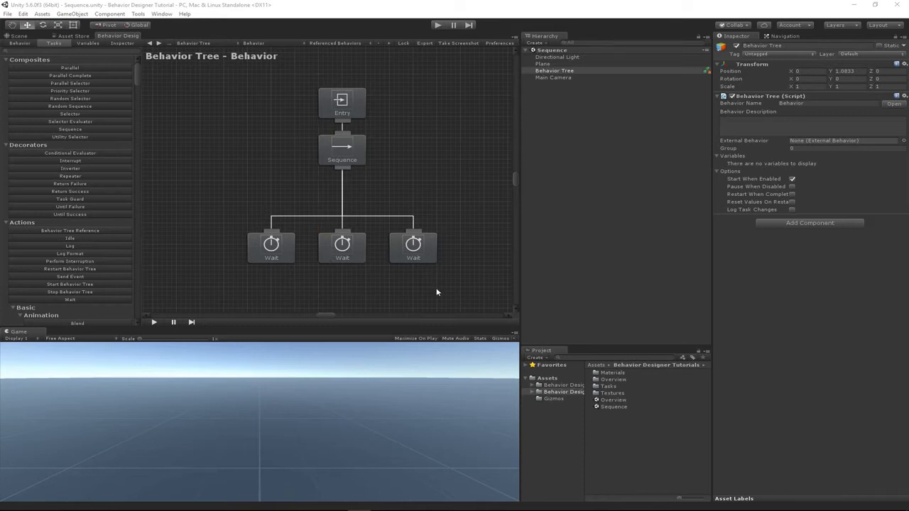
{"action": "mouse_move", "coordinate": [298, 255]}
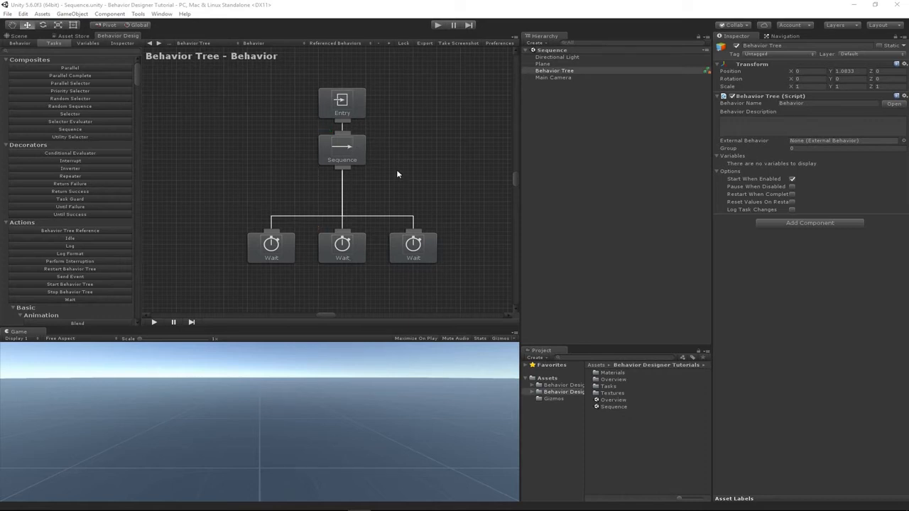
{"action": "mouse_move", "coordinate": [455, 234]}
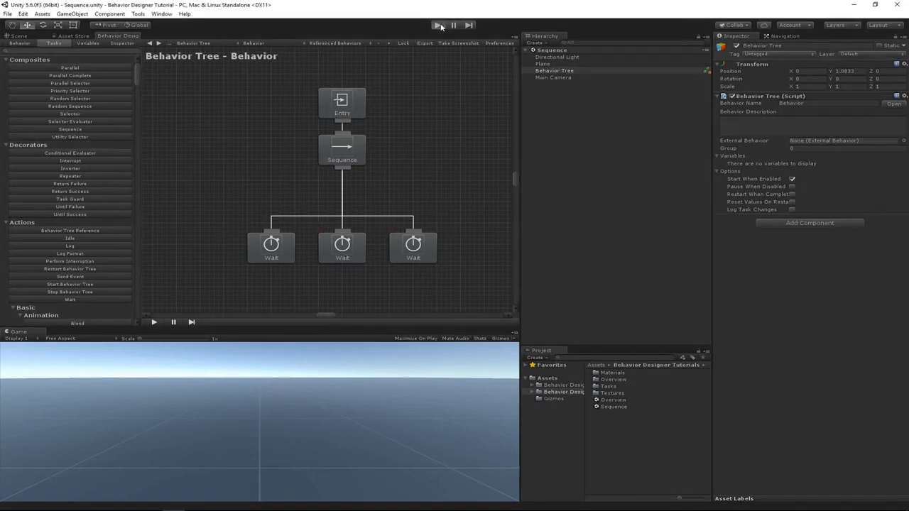
- Play the tree so all three Wait tasks succeed under the Sequence, then stop the run
{"action": "left_click", "coordinate": [438, 26]}
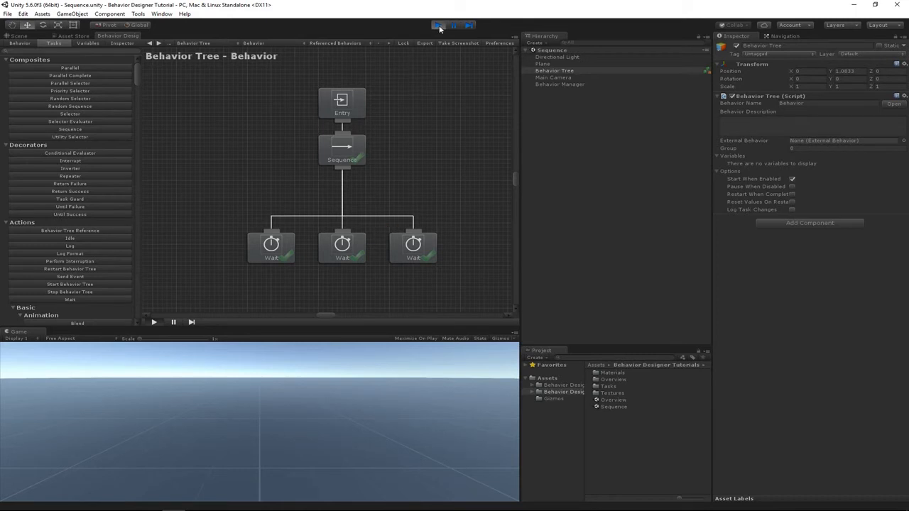
{"action": "left_click", "coordinate": [437, 25]}
{"action": "type", "text": "retu"}
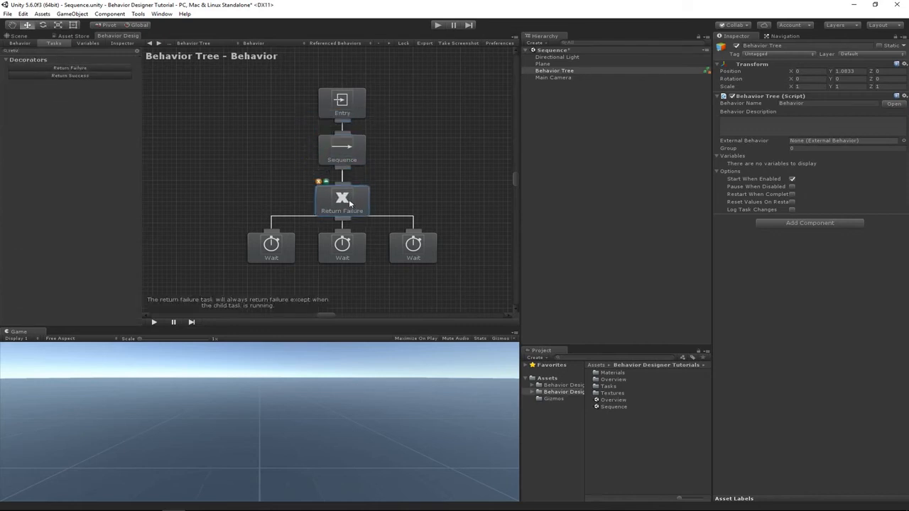
- Wire the Return Failure decorator under the Sequence with the middle Wait as its child
{"action": "left_click", "coordinate": [342, 202]}
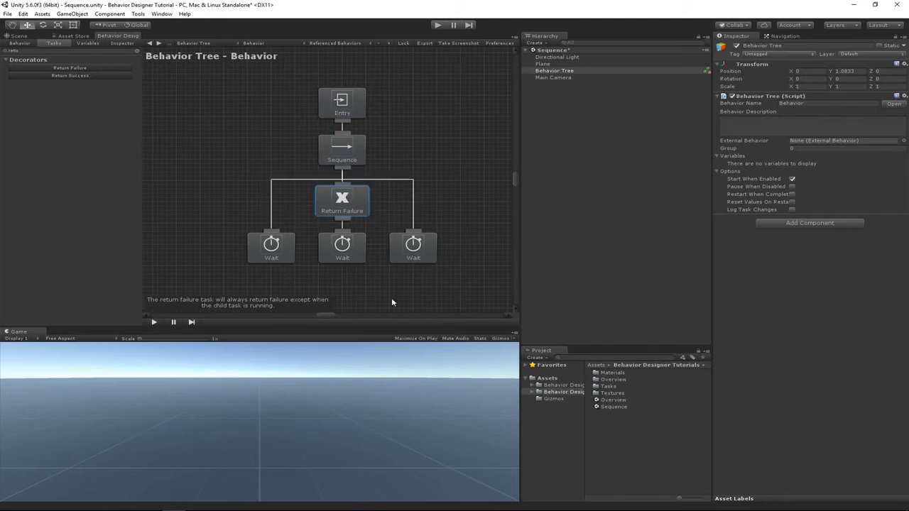
{"action": "mouse_move", "coordinate": [355, 269]}
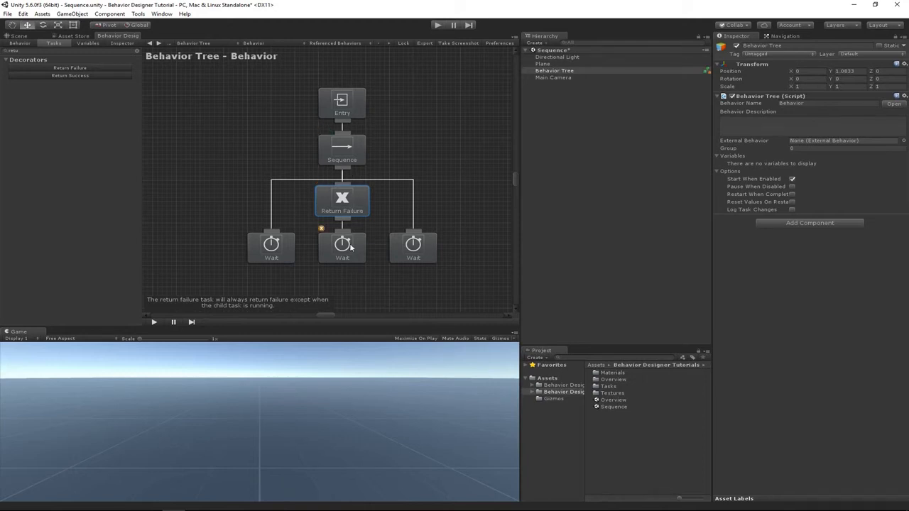
{"action": "mouse_move", "coordinate": [358, 277]}
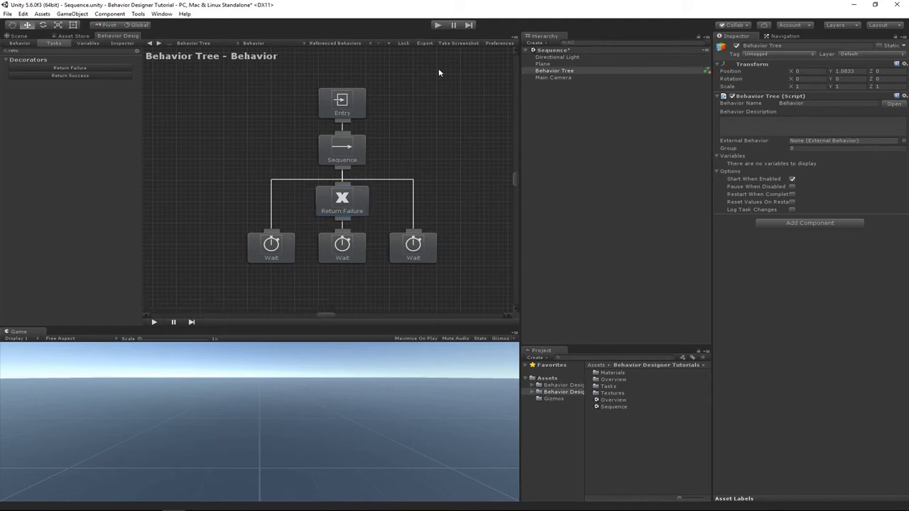
{"action": "left_click", "coordinate": [271, 247]}
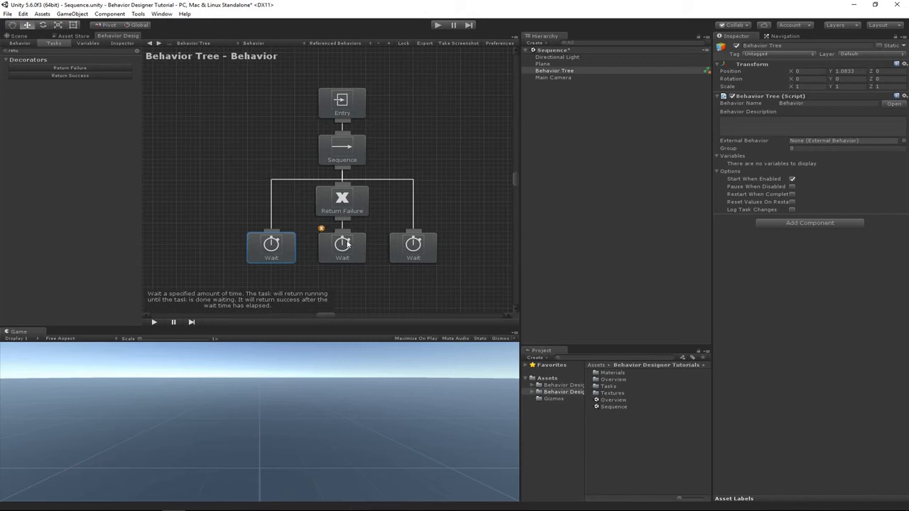
{"action": "left_click", "coordinate": [341, 248]}
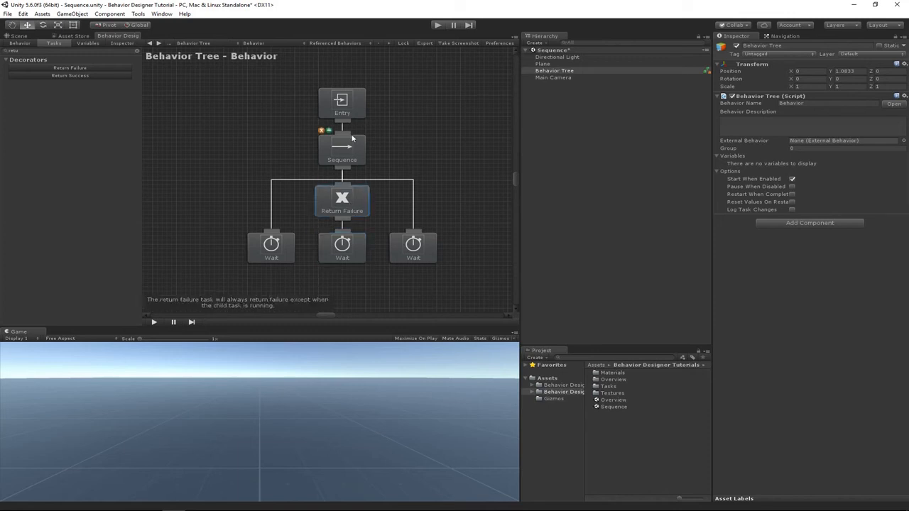
- Review the Sequence description and run the tree so Return Failure fails
{"action": "left_click", "coordinate": [342, 149]}
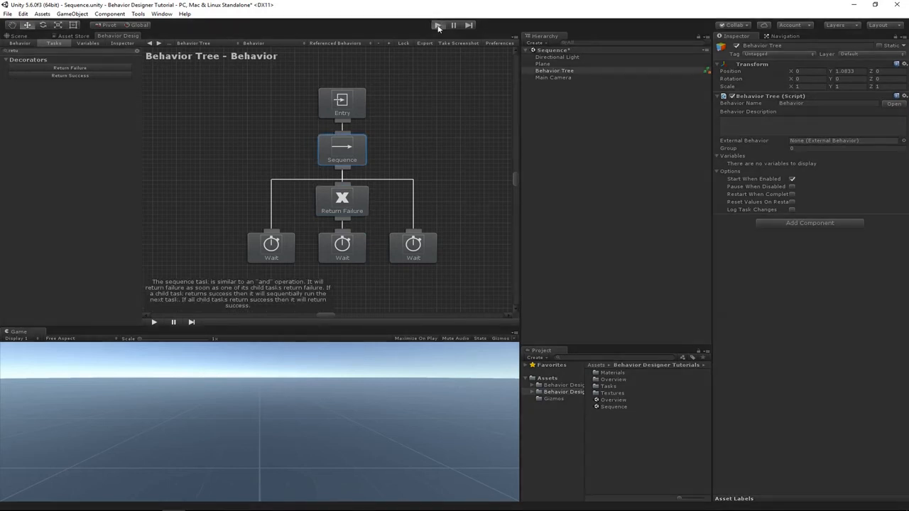
{"action": "left_click", "coordinate": [437, 25]}
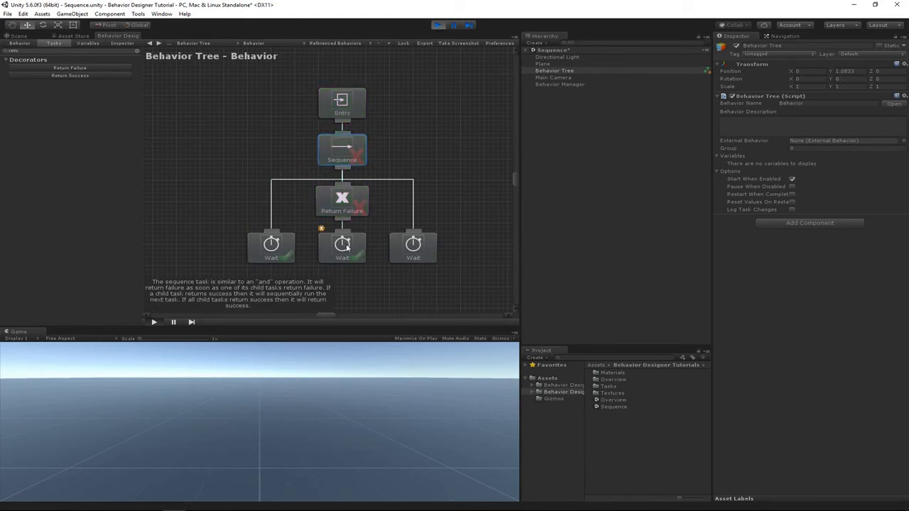
{"action": "left_click", "coordinate": [340, 201]}
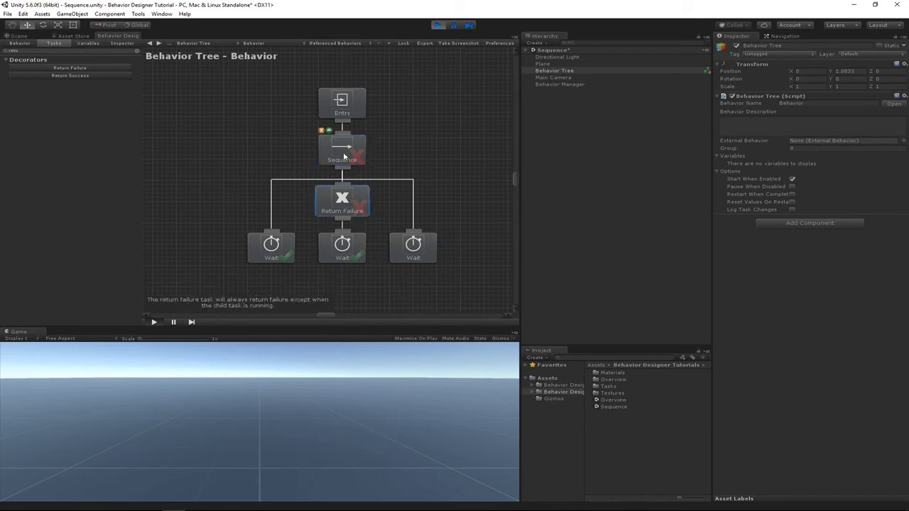
- Inspect the failed Sequence and the third Wait that never ran, then stop the run
{"action": "left_click", "coordinate": [341, 149]}
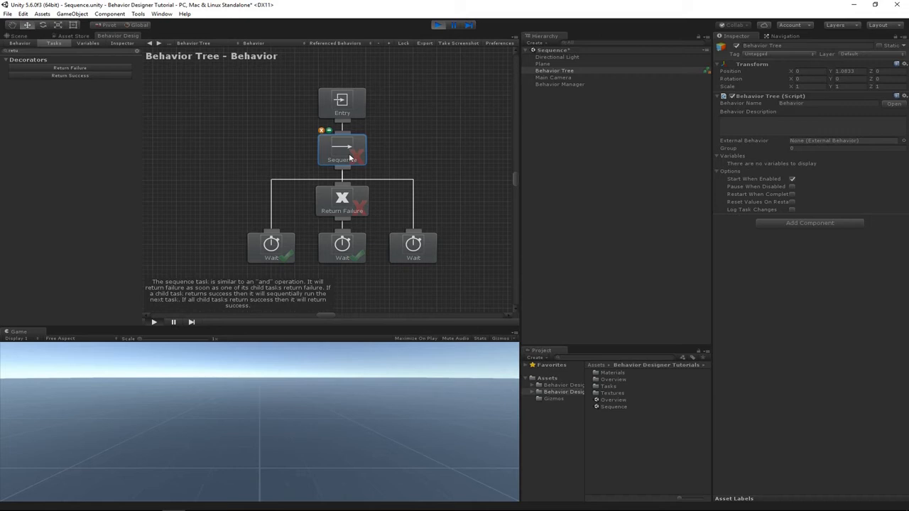
{"action": "left_click", "coordinate": [412, 244]}
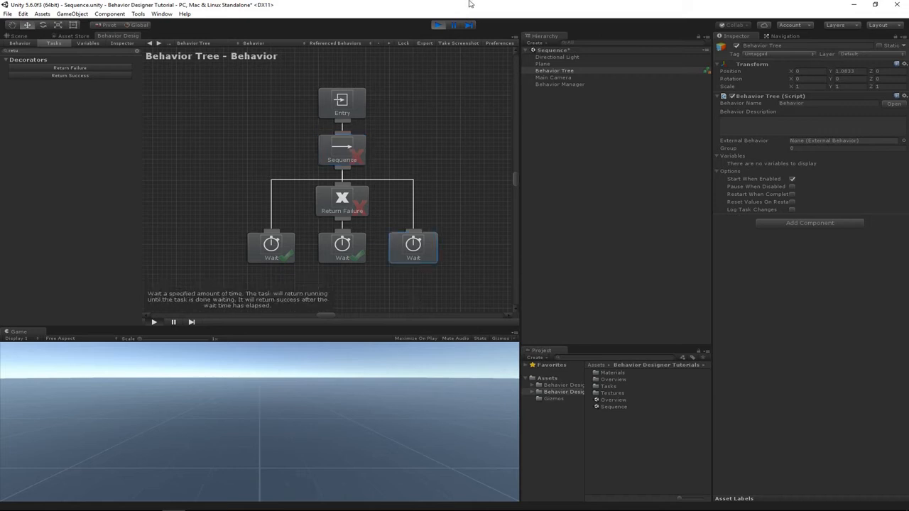
{"action": "left_click", "coordinate": [438, 25]}
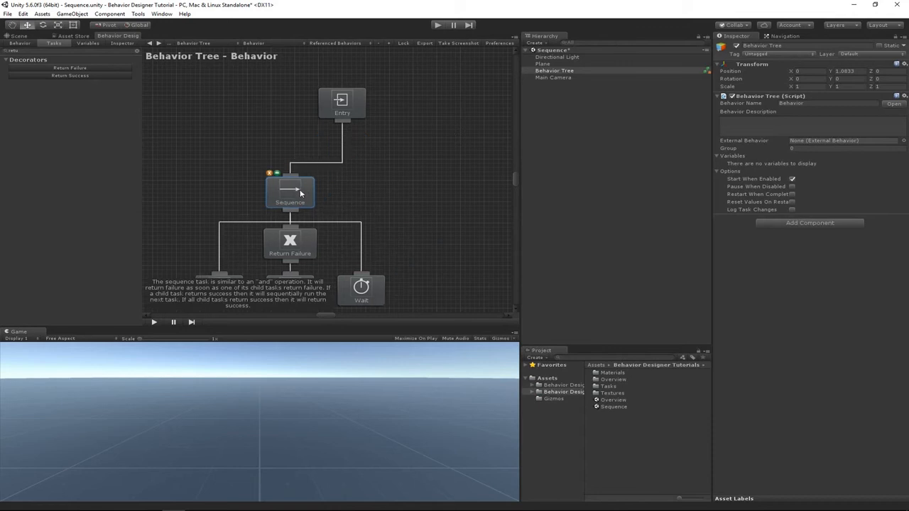
- Shift the Sequence branch left and run the tree once under the new top Sequence
{"action": "left_click_drag", "start_coordinate": [290, 192], "coordinate": [342, 149]}
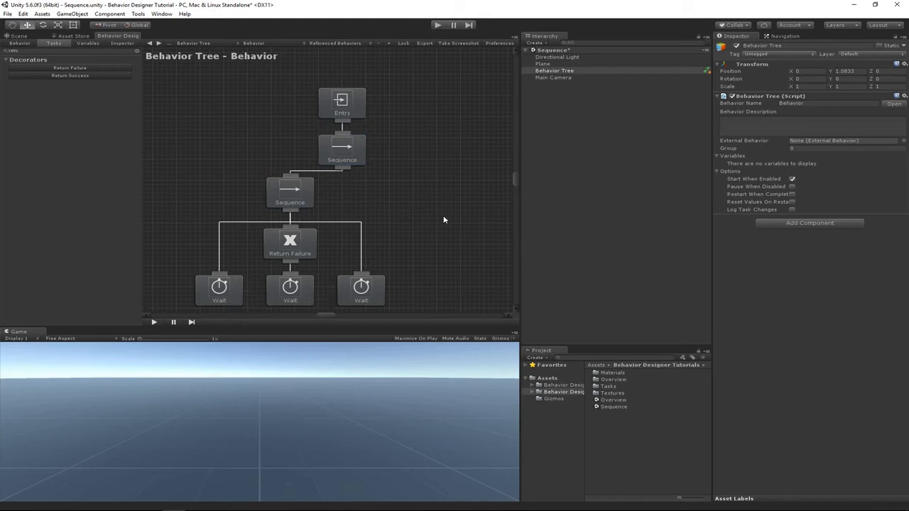
{"action": "mouse_move", "coordinate": [436, 31]}
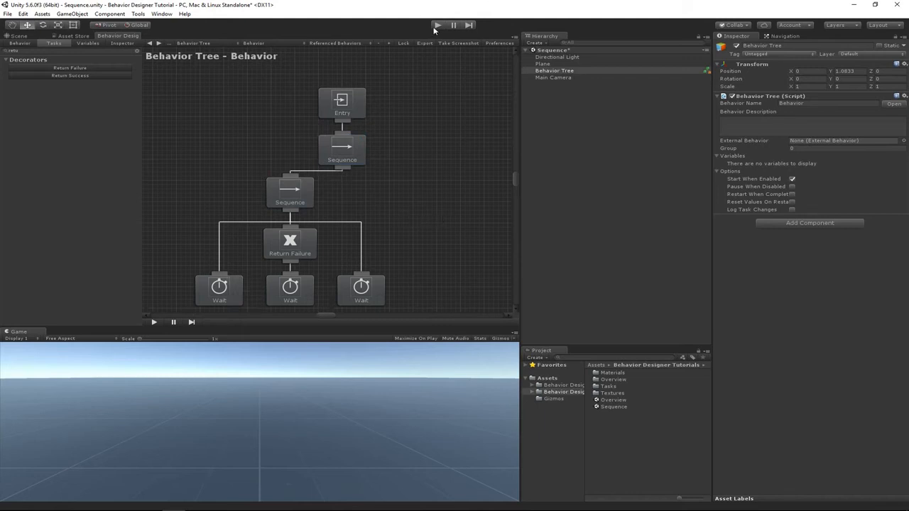
{"action": "left_click", "coordinate": [437, 26]}
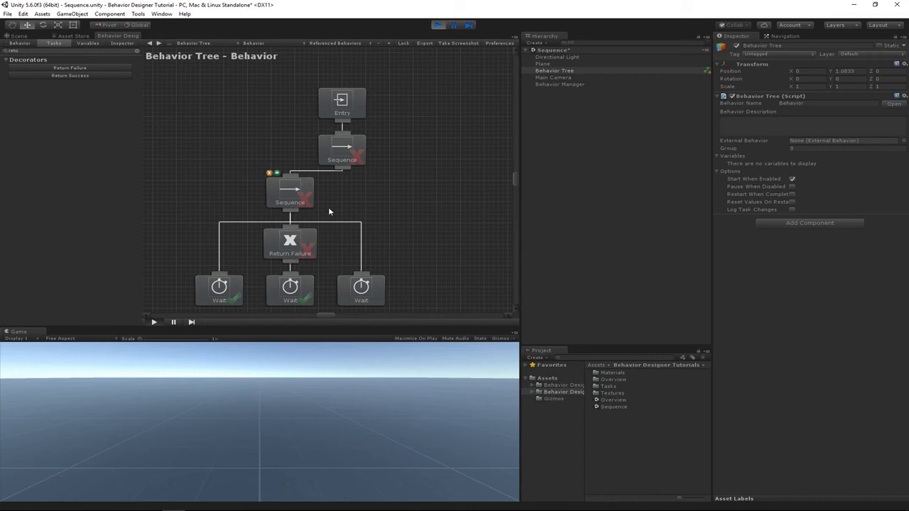
{"action": "left_click", "coordinate": [361, 290]}
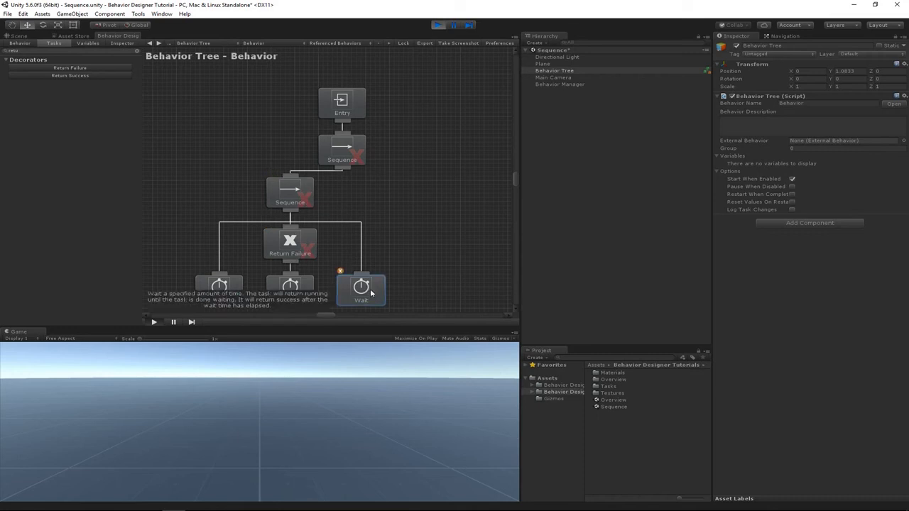
{"action": "left_click", "coordinate": [437, 25]}
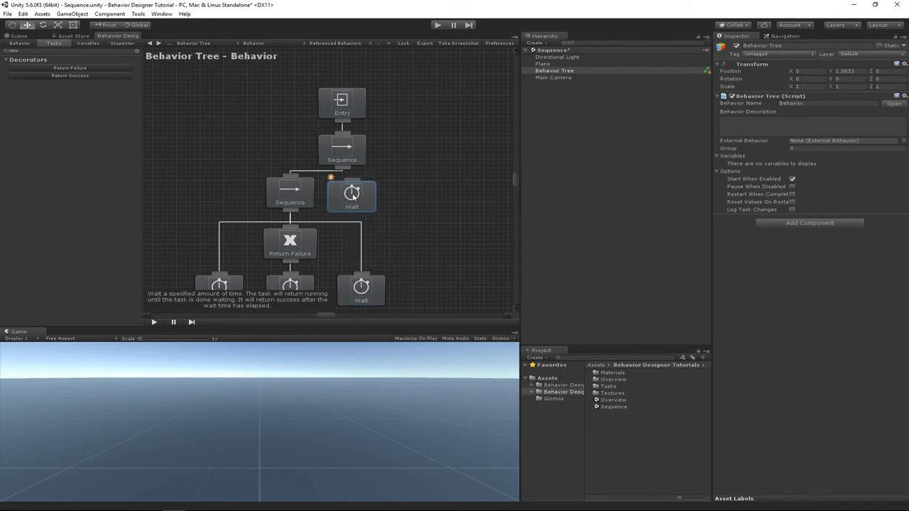
- Place a new Wait task as the top Sequence's second child beside the nested Sequence
{"action": "left_click_drag", "start_coordinate": [352, 197], "coordinate": [375, 197]}
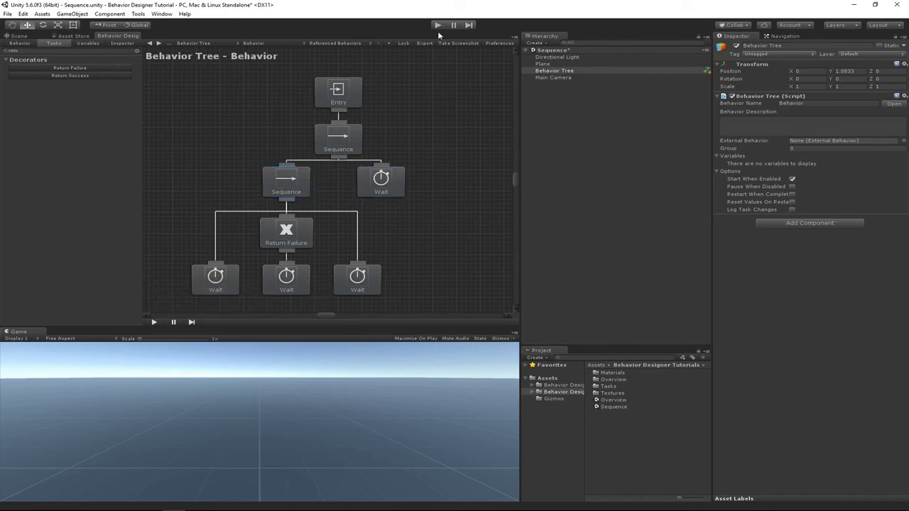
- Run the tree to see both Sequences fail before the new Wait runs, then stop
{"action": "left_click", "coordinate": [438, 26]}
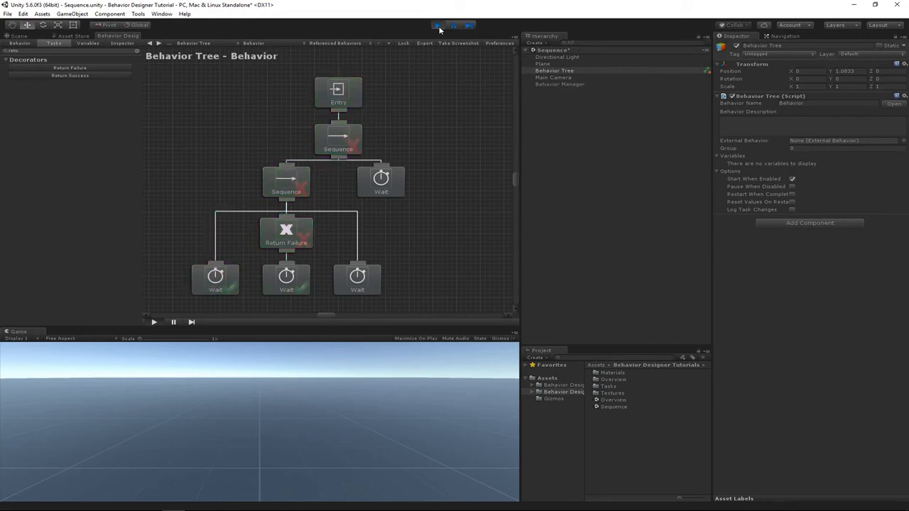
{"action": "left_click", "coordinate": [437, 26]}
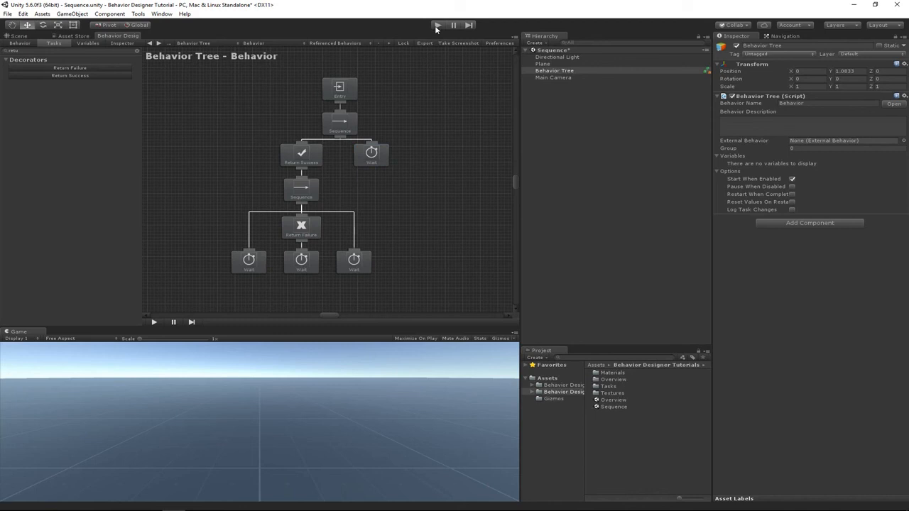
- Run the tree with Return Success and inspect the Wait and Return Failure tasks
{"action": "left_click", "coordinate": [438, 25]}
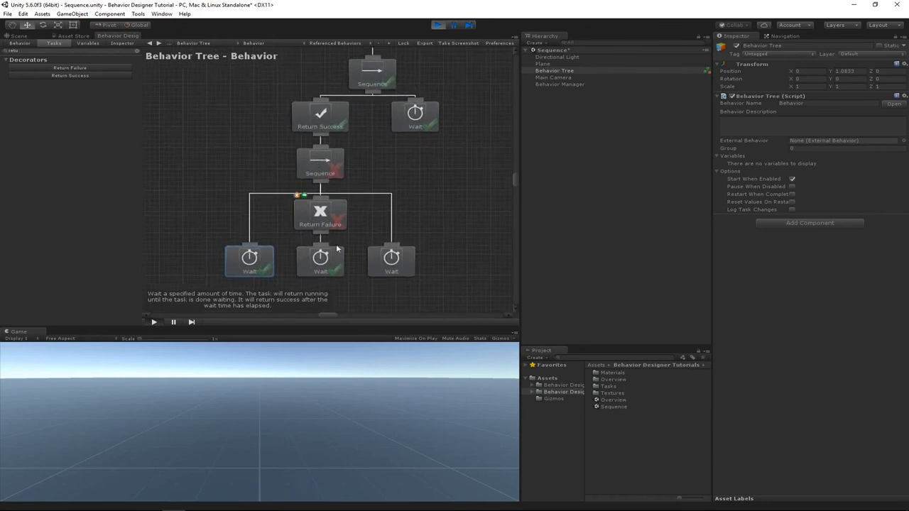
{"action": "left_click", "coordinate": [320, 258]}
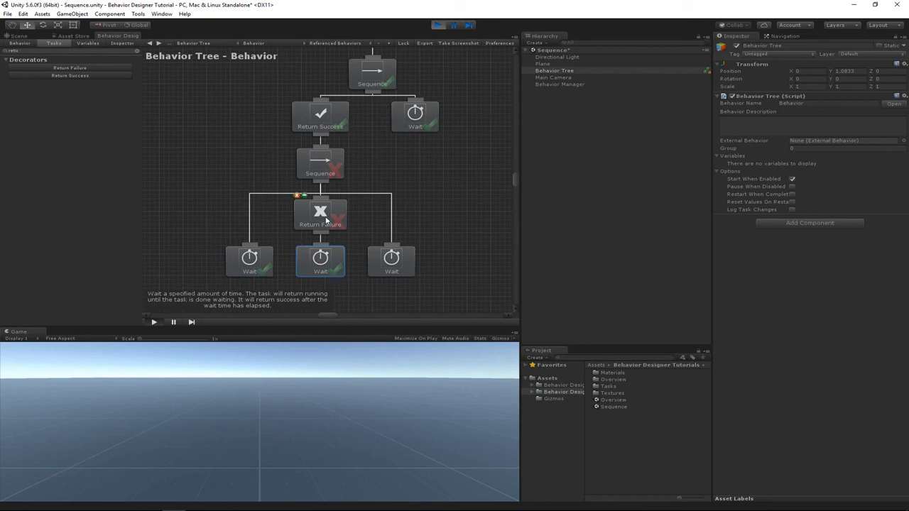
{"action": "left_click", "coordinate": [320, 213]}
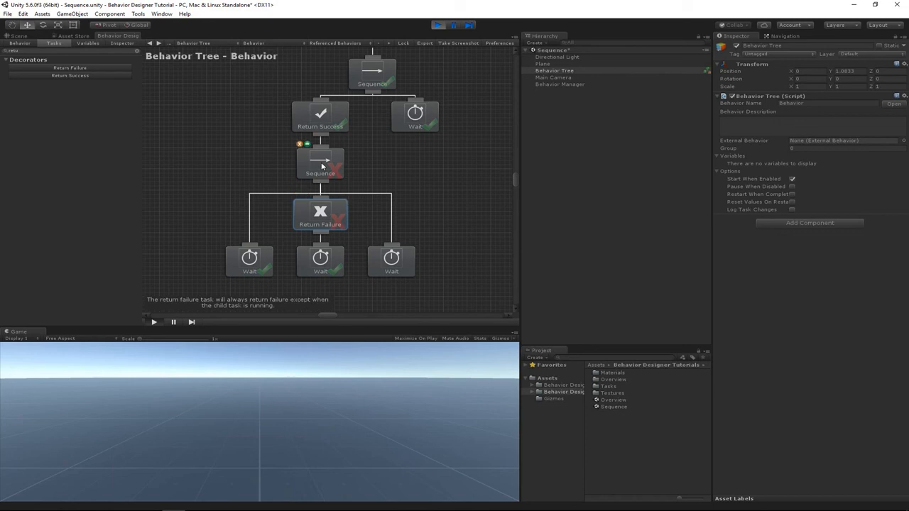
{"action": "left_click", "coordinate": [392, 258]}
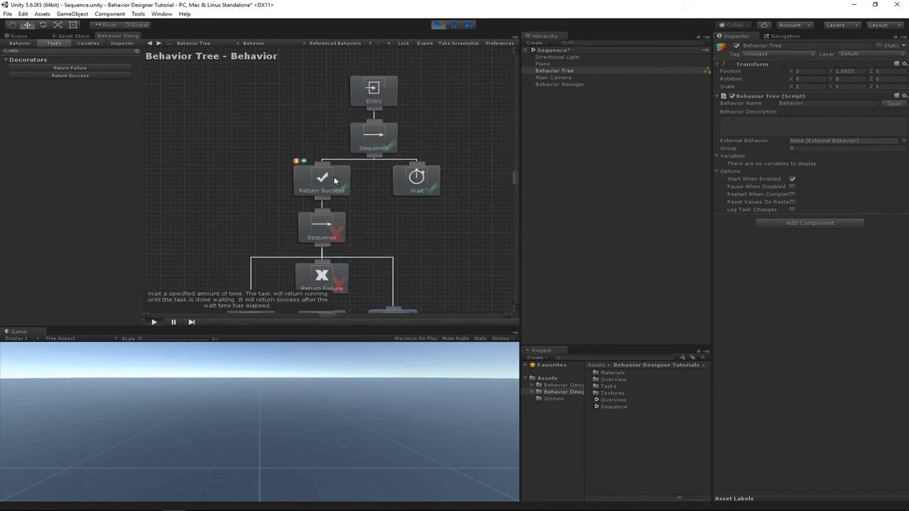
- Inspect Return Success and the top Sequence, whose second Wait now succeeds
{"action": "left_click", "coordinate": [321, 179]}
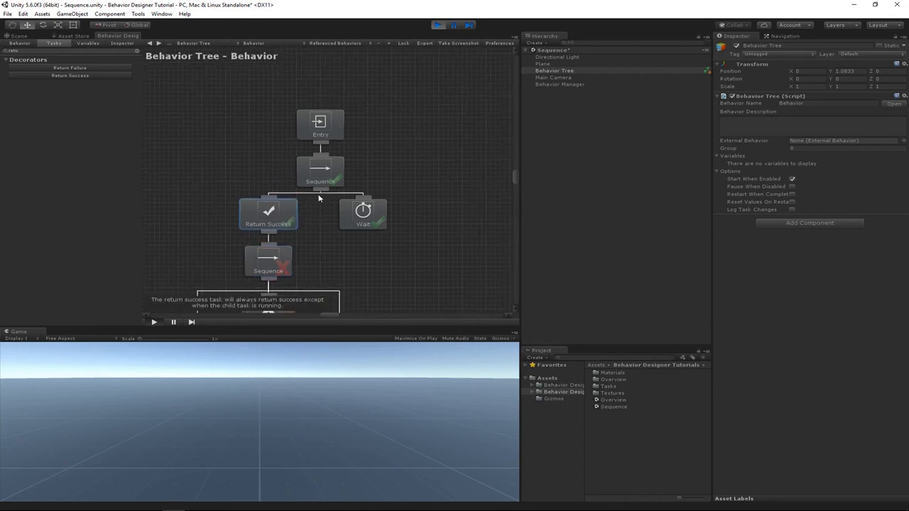
{"action": "left_click", "coordinate": [362, 213]}
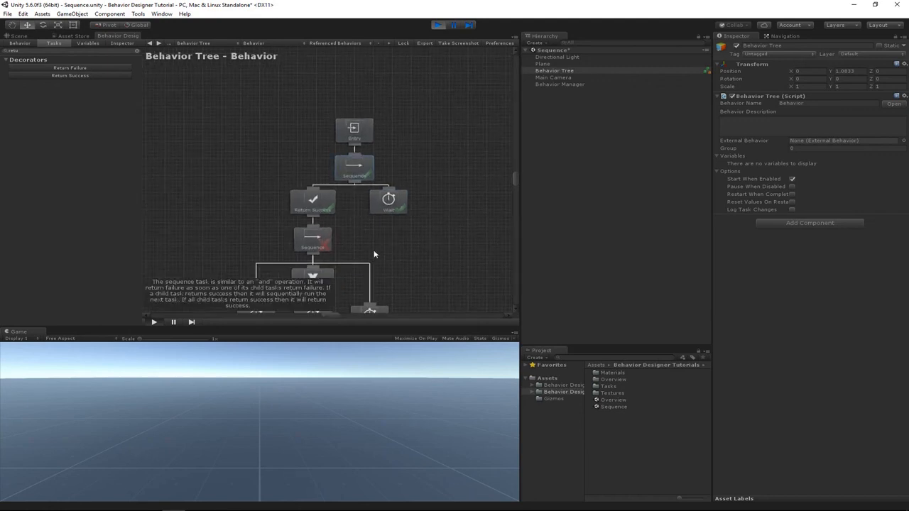
{"action": "left_click", "coordinate": [355, 172]}
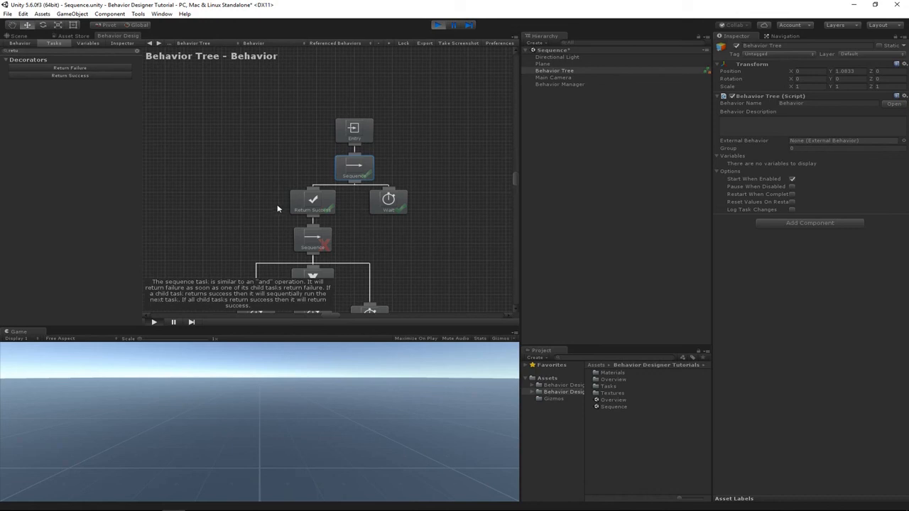
{"action": "mouse_move", "coordinate": [392, 250]}
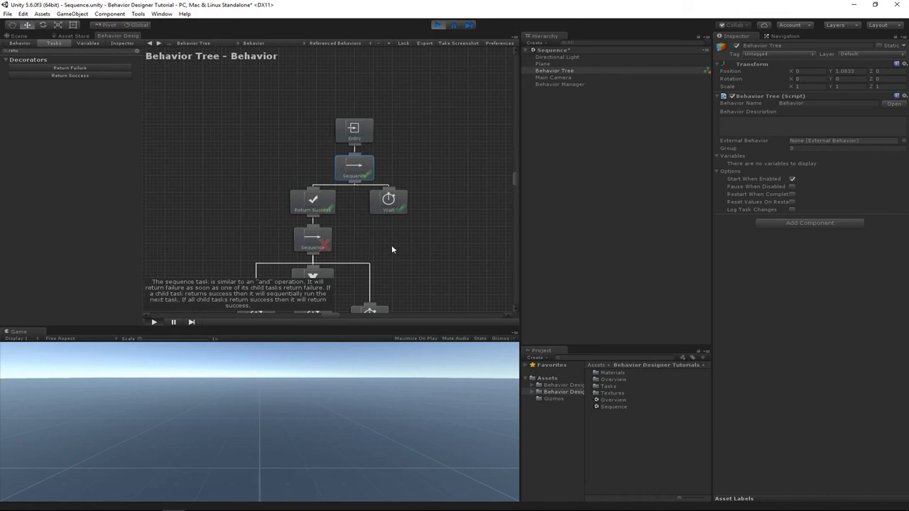